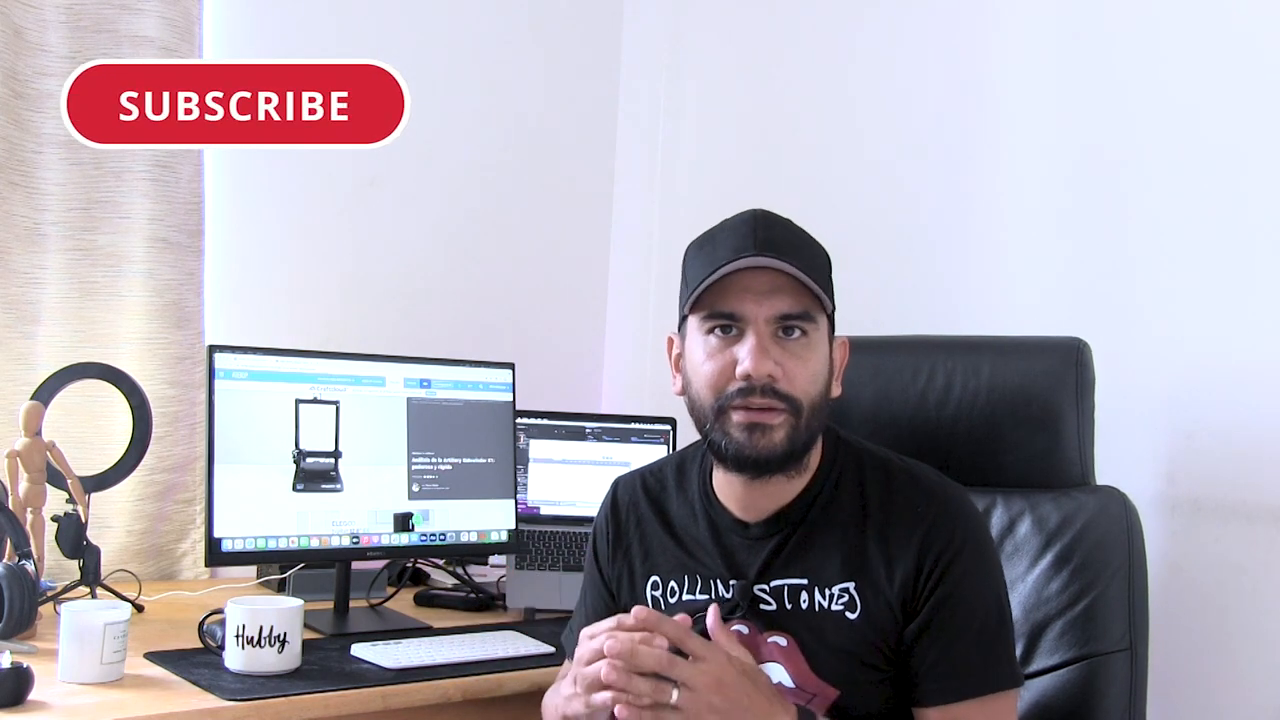
click(236, 104)
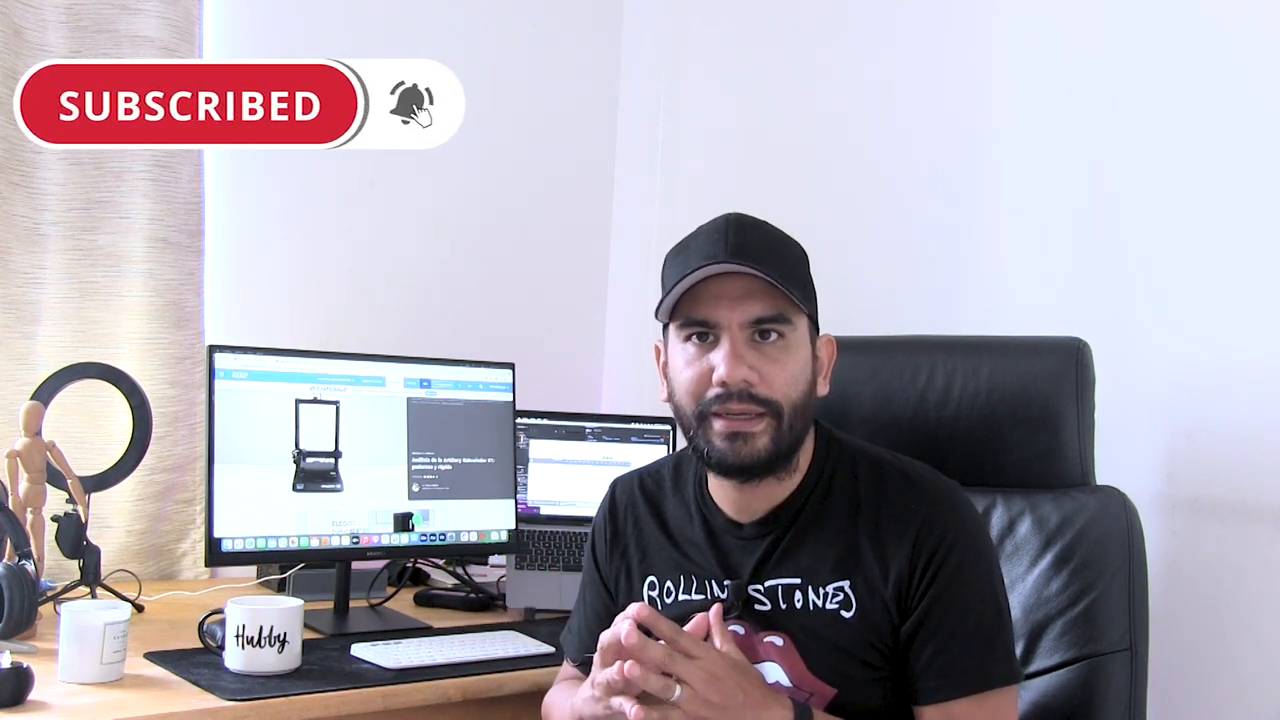